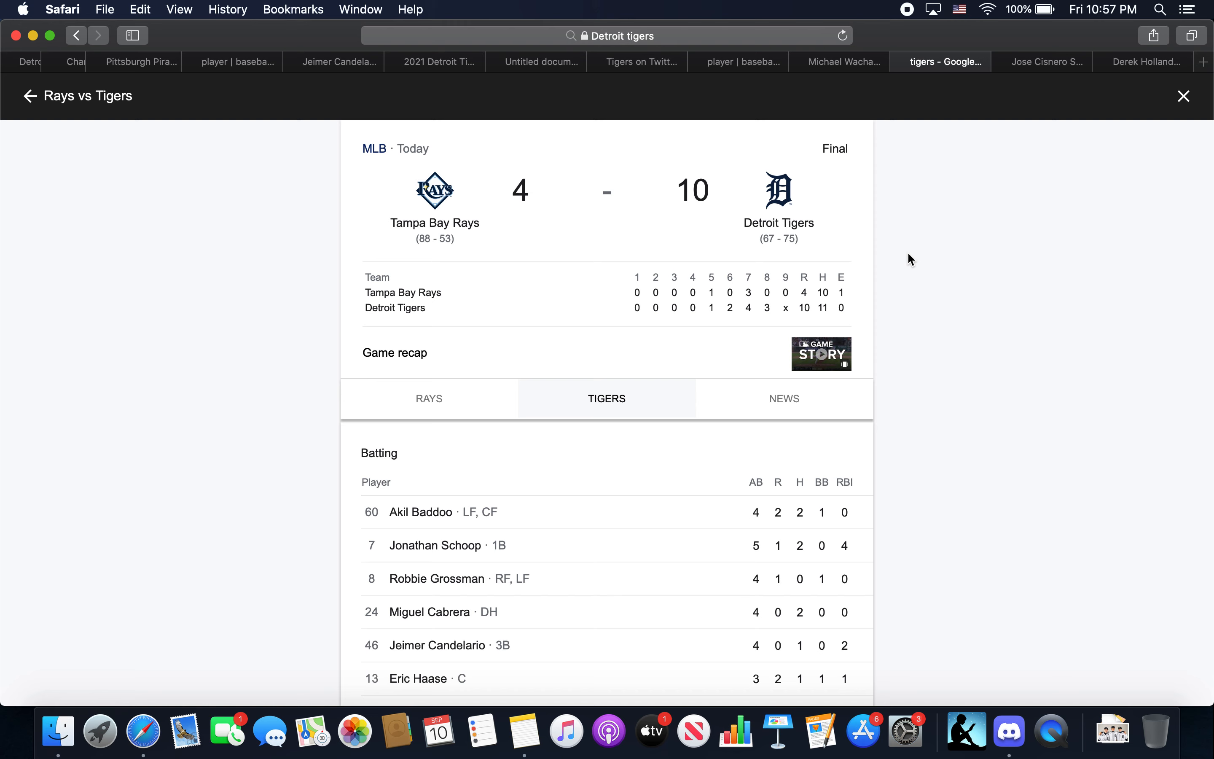
mouse_move(689, 496)
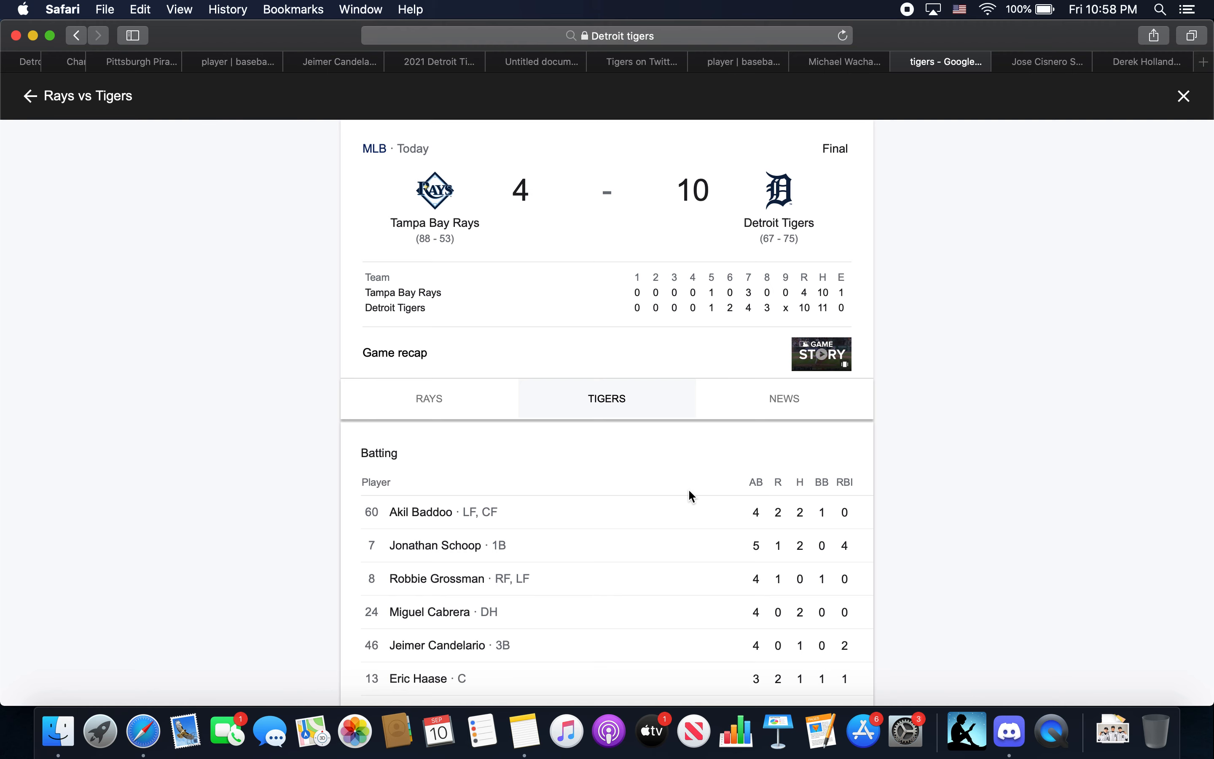
Scroll the Tigers batting table down to Niko Goodrum through Harold Castro.
scroll(down, 3)
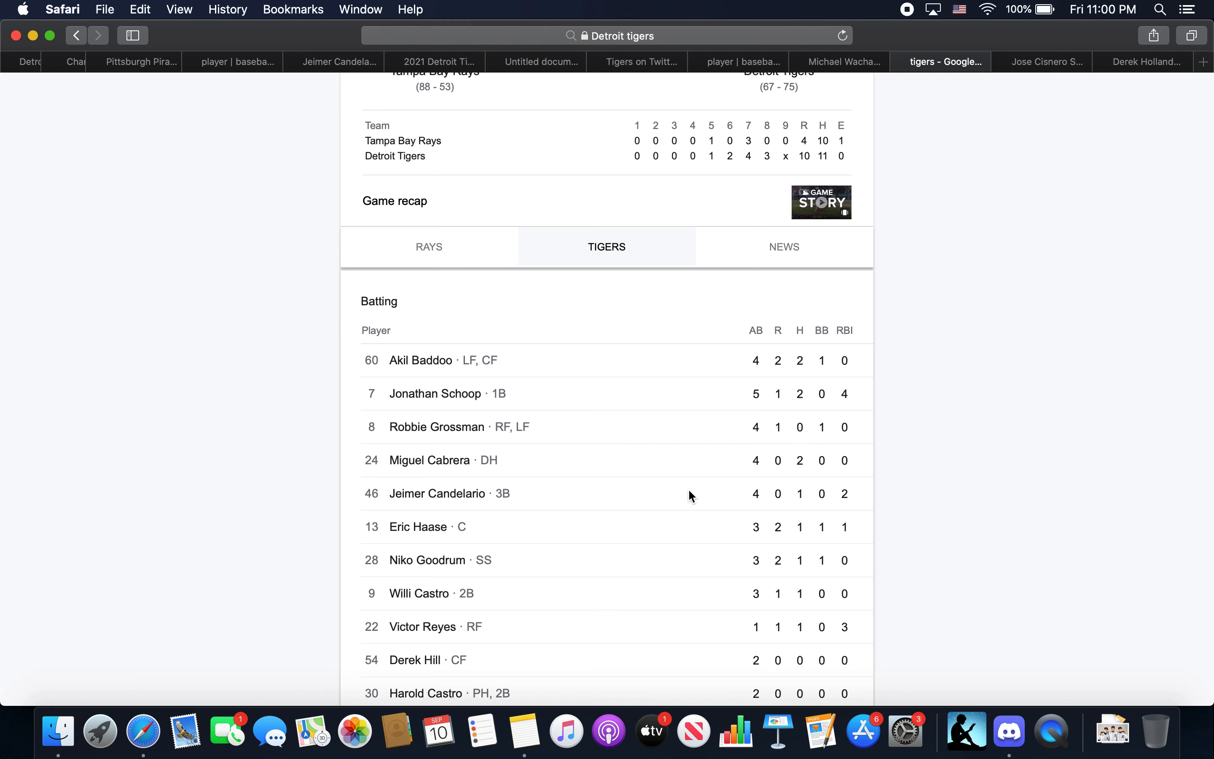
mouse_move(727, 368)
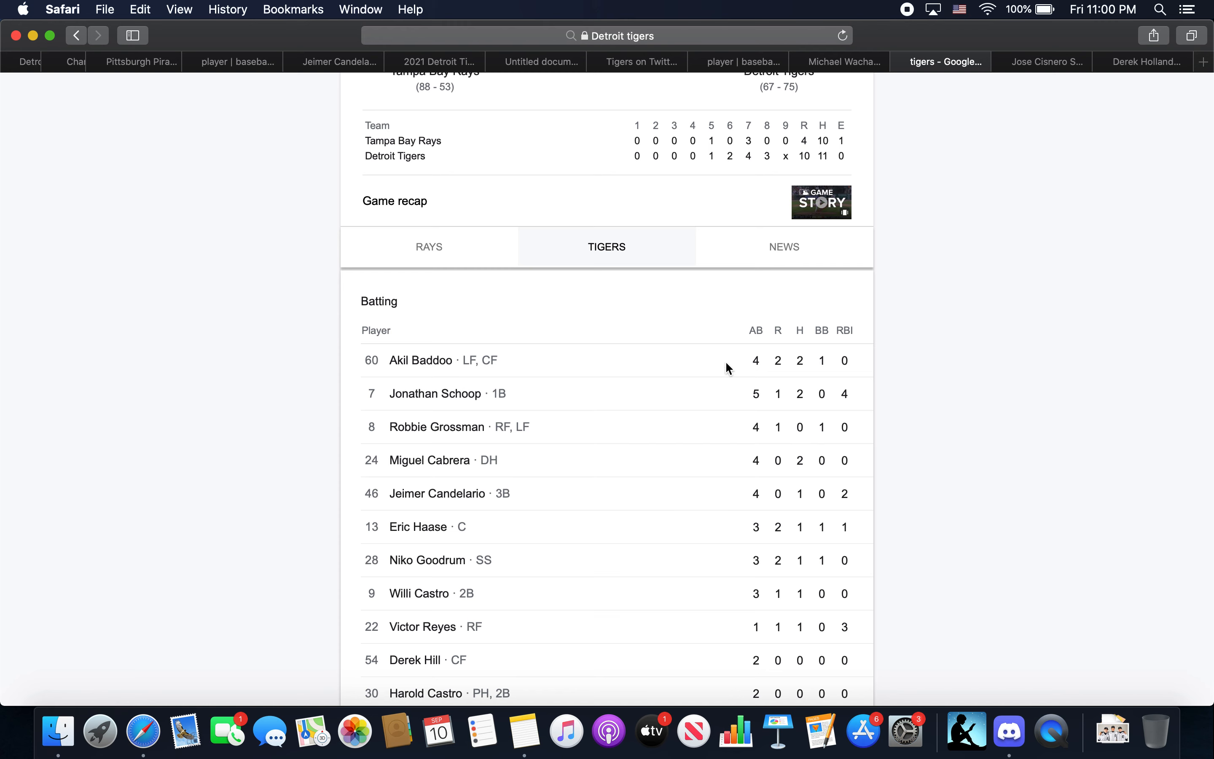
mouse_move(960, 427)
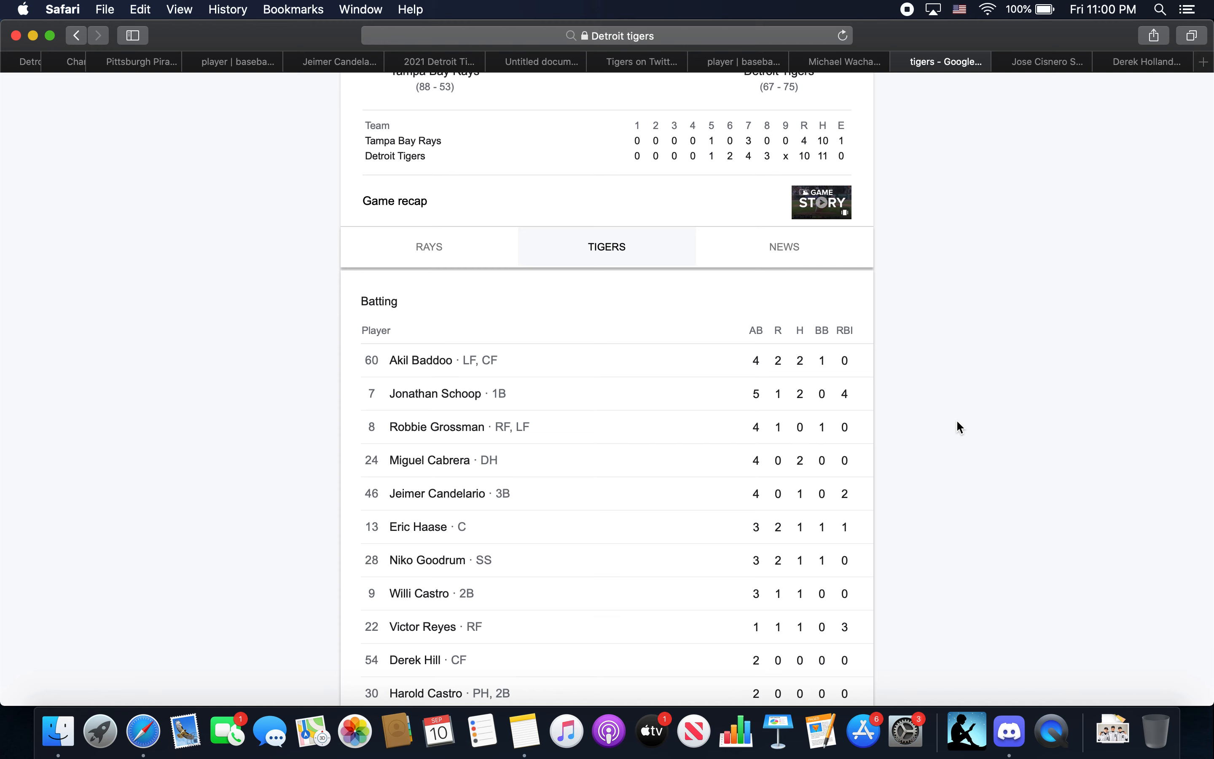
mouse_move(813, 487)
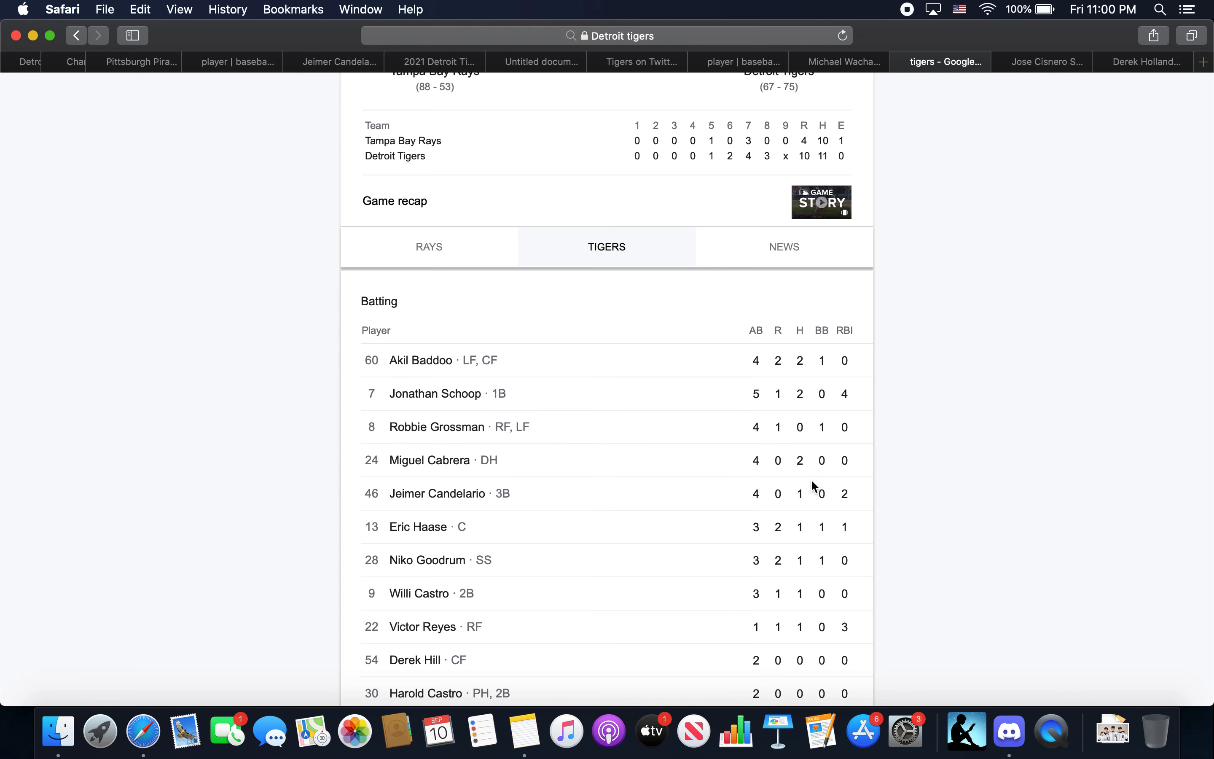
Scroll past batting to the Tigers pitching lines, Tyler Alexander through Derek Holland.
scroll(down, 3)
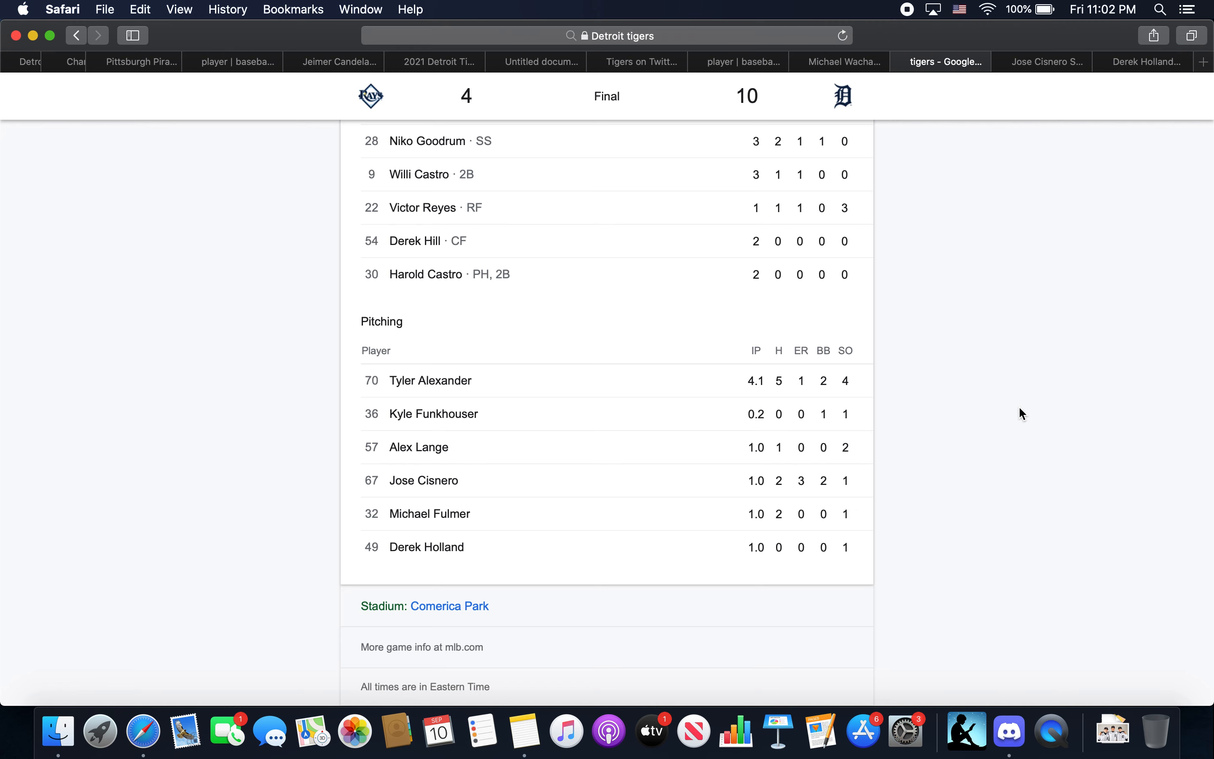
mouse_move(1065, 11)
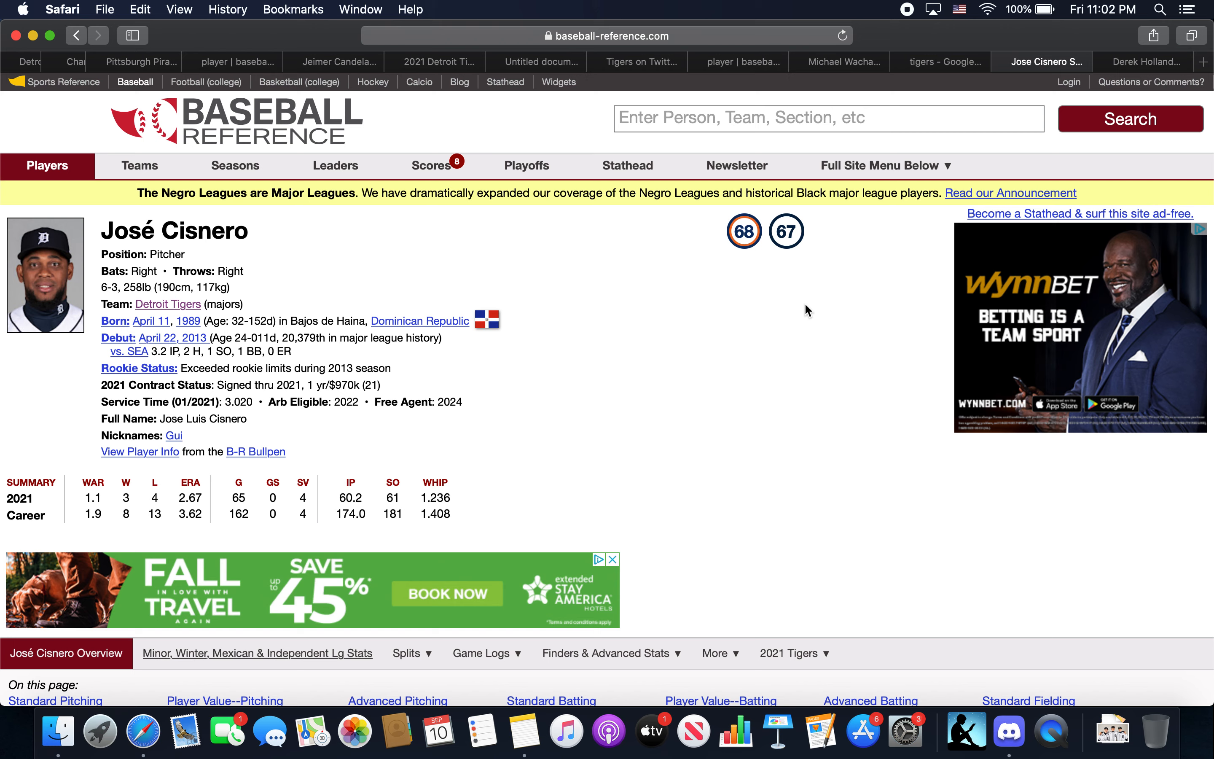
mouse_move(345, 471)
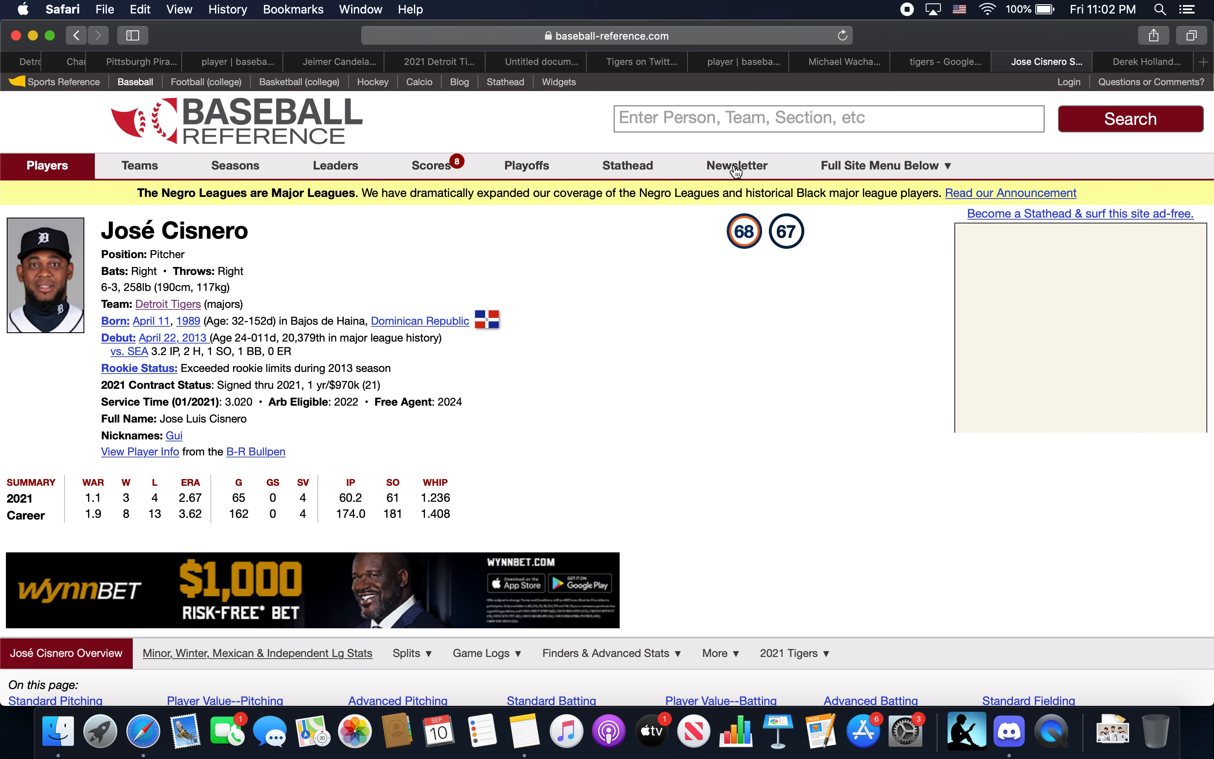
Switch to the José Cisnero Baseball-Reference tab showing his 2021 and career pitching.
click(940, 62)
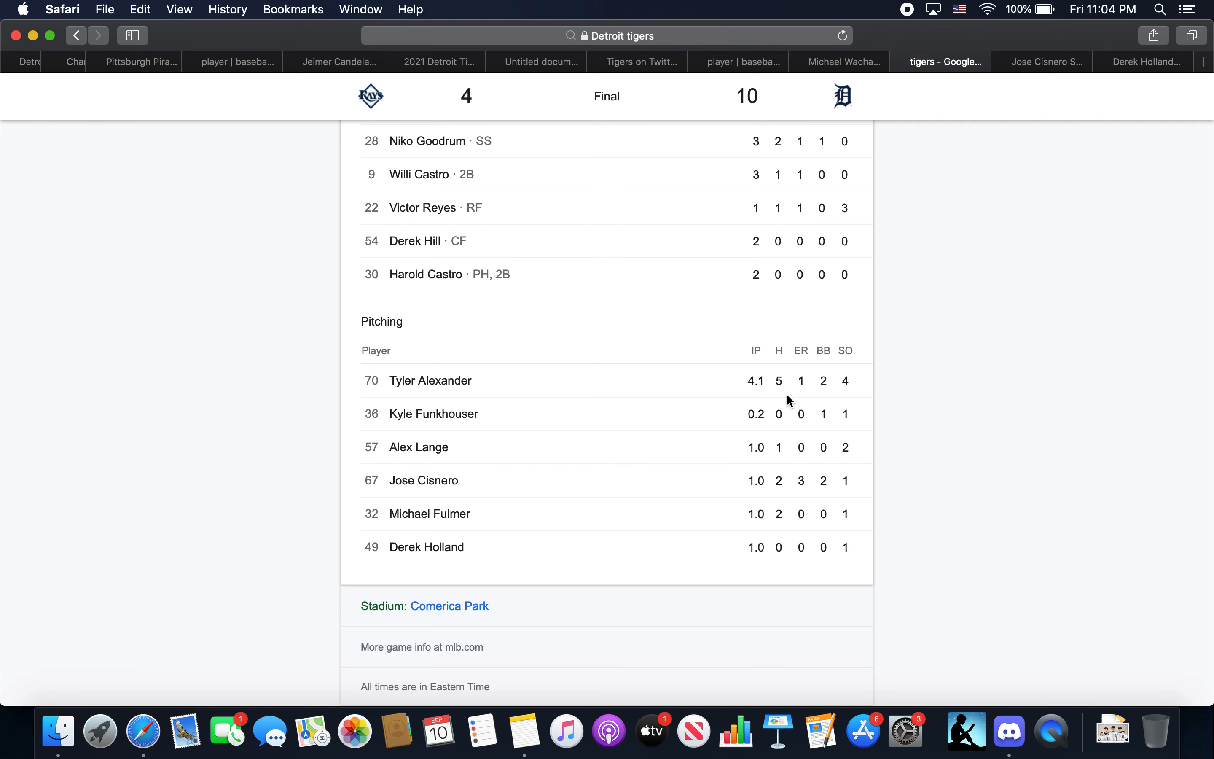
Scroll back up to the Tigers batting lines, Akil Baddoo through Harold Castro.
scroll(up, 3)
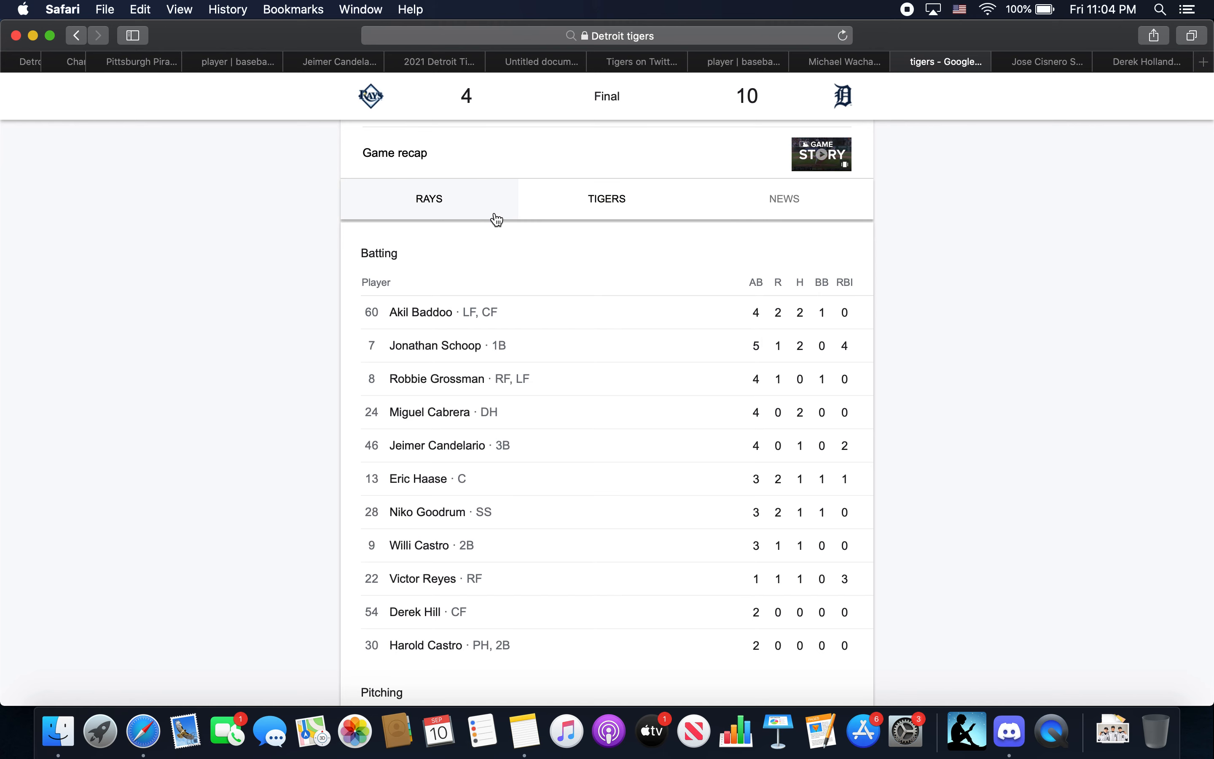
Switch the box score to the Rays and scroll through their batting and pitching lines.
click(430, 198)
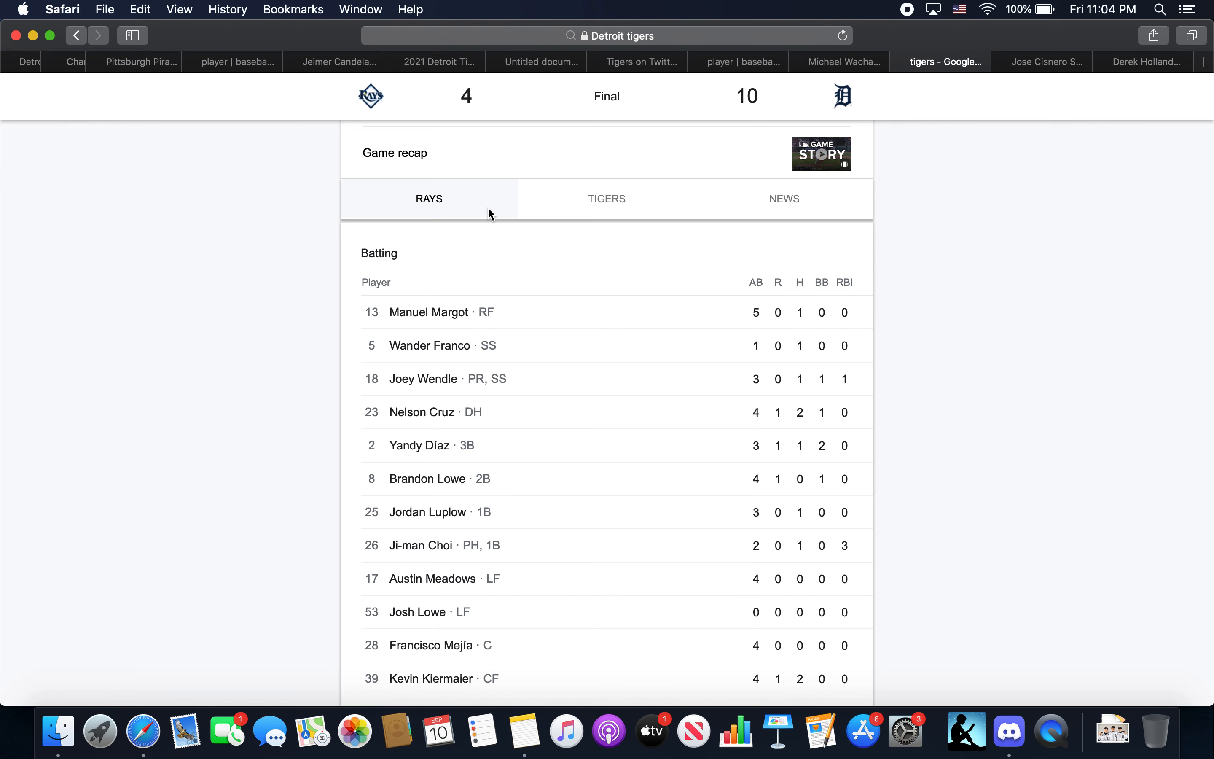
mouse_move(477, 328)
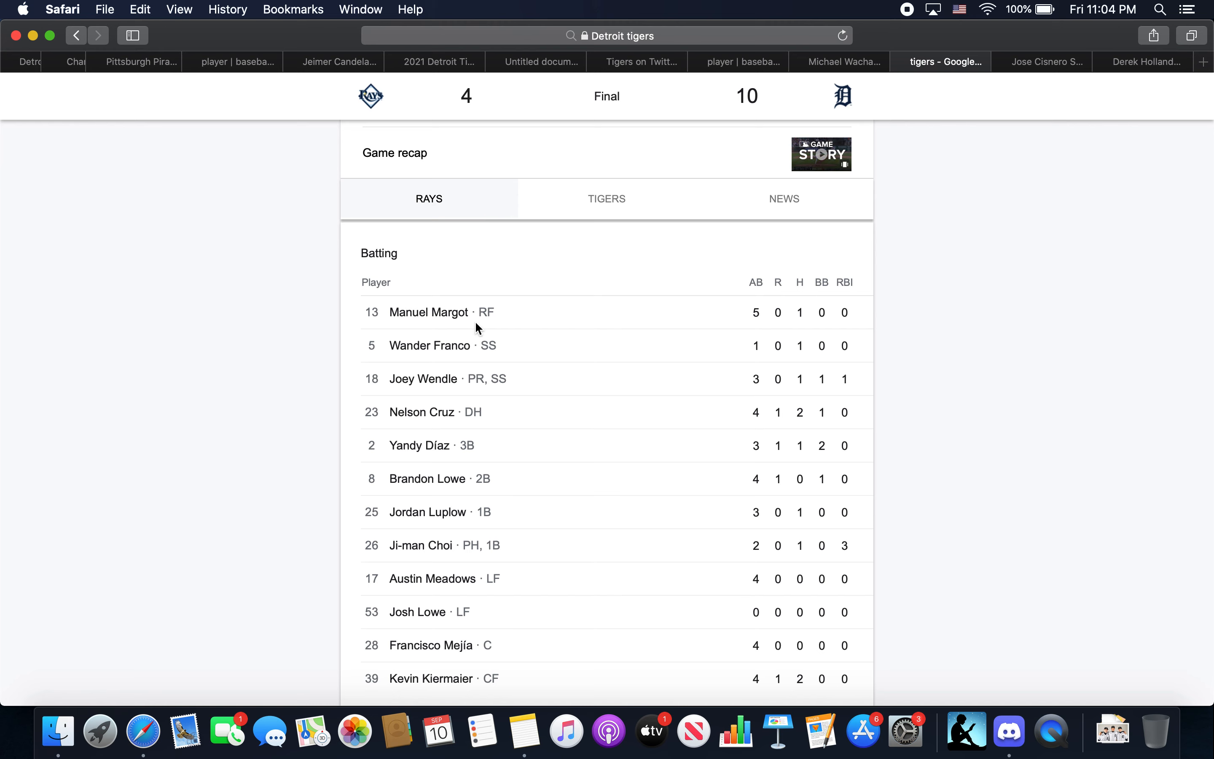
scroll(down, 3)
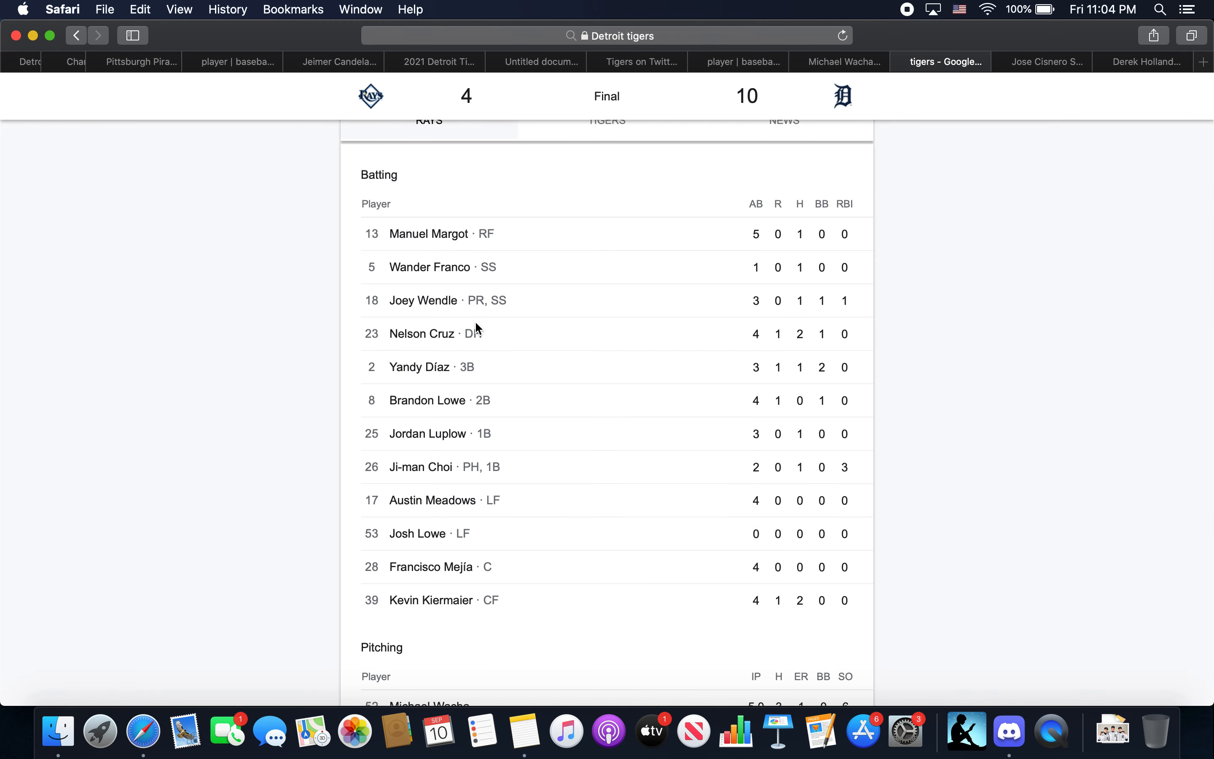
scroll(down, 3)
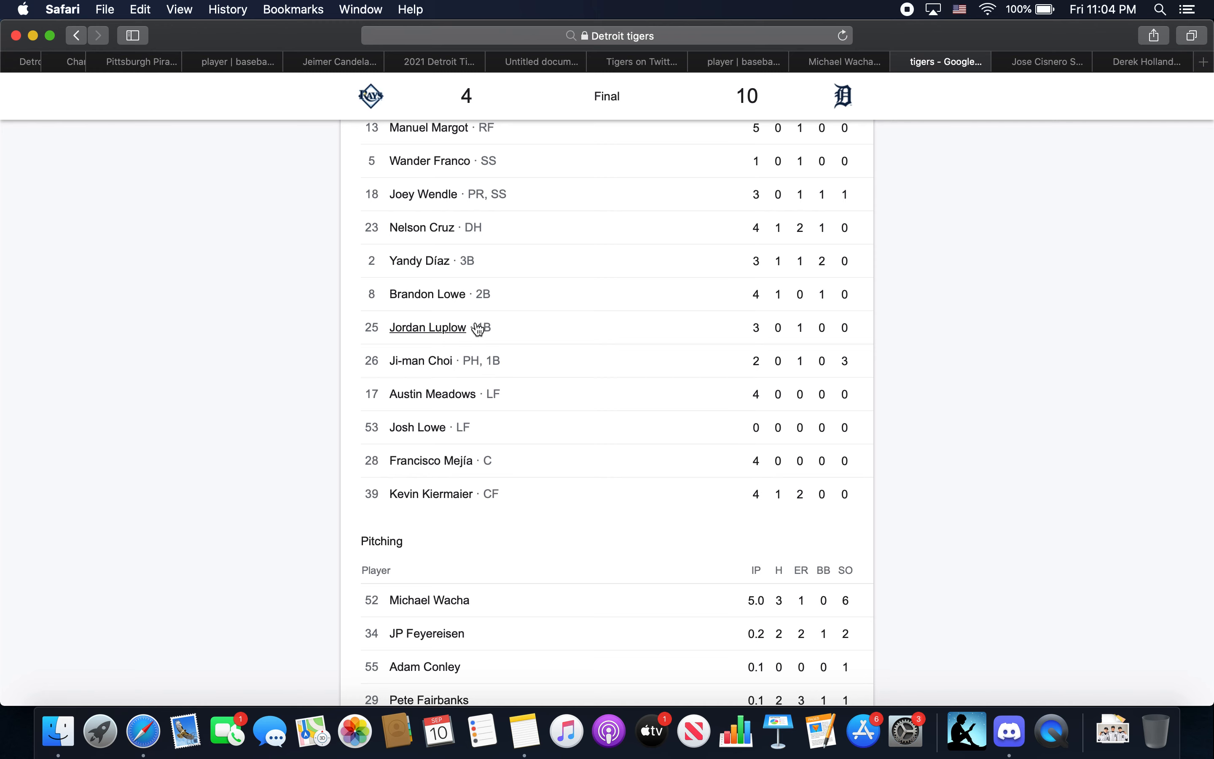
scroll(up, 3)
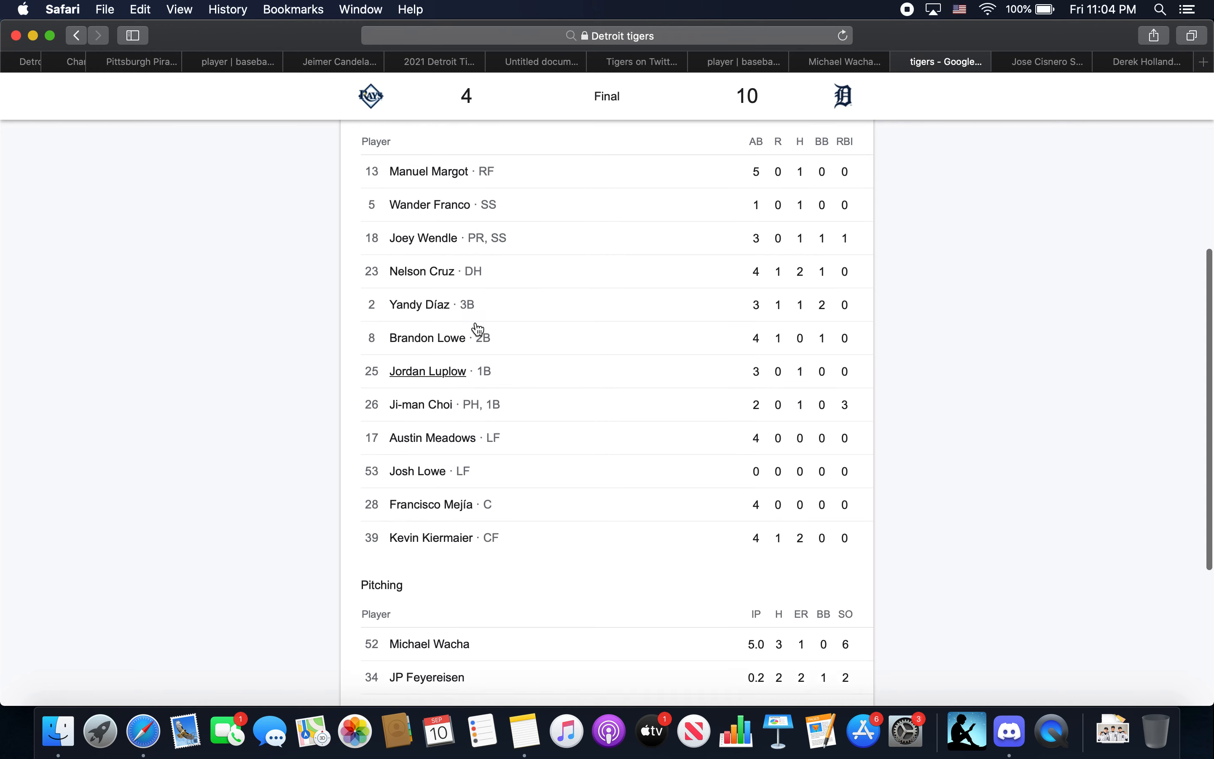
scroll(up, 3)
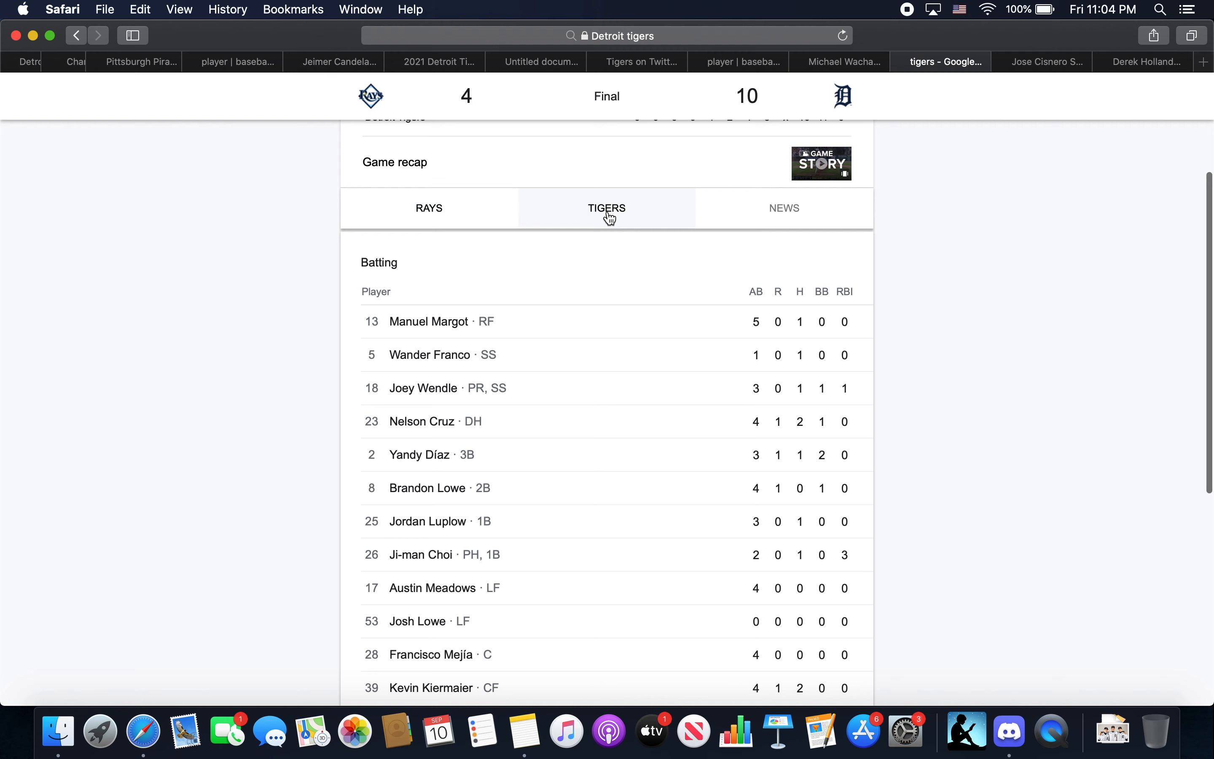
Check the Tigers' stats, then return to the Rays' batting with pitching starting below.
click(607, 208)
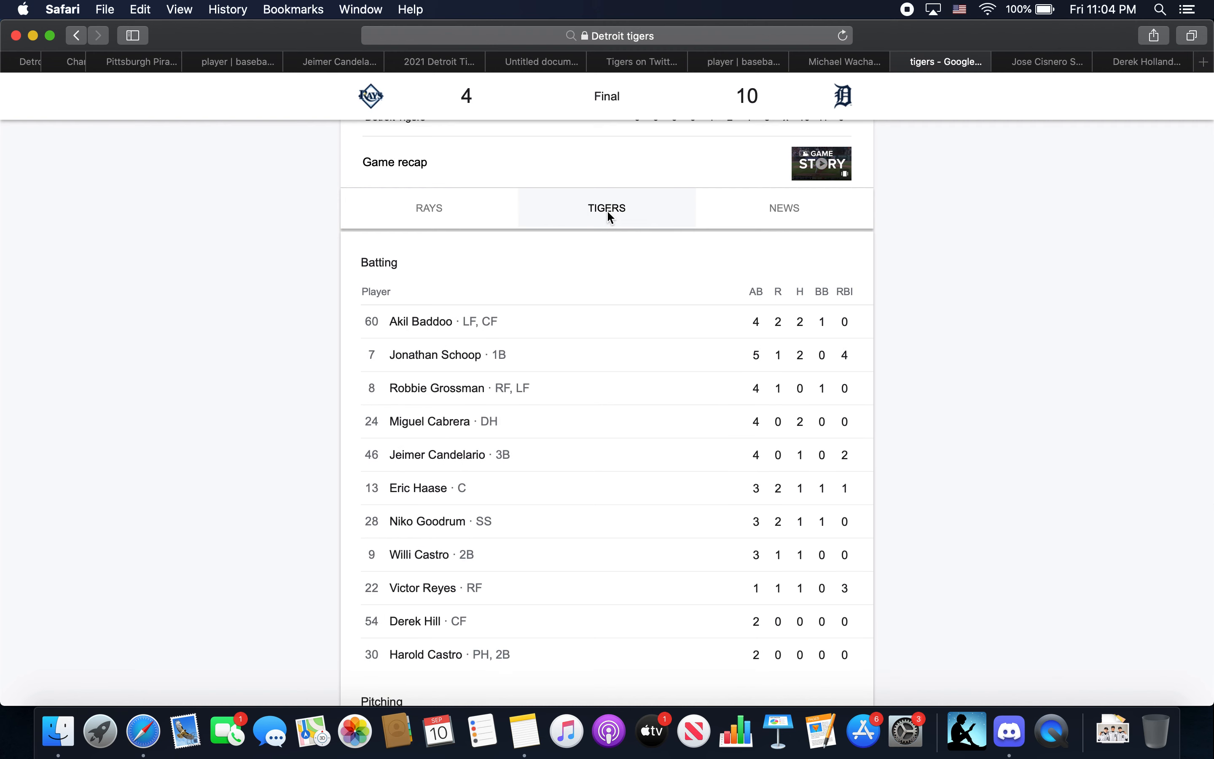
click(429, 208)
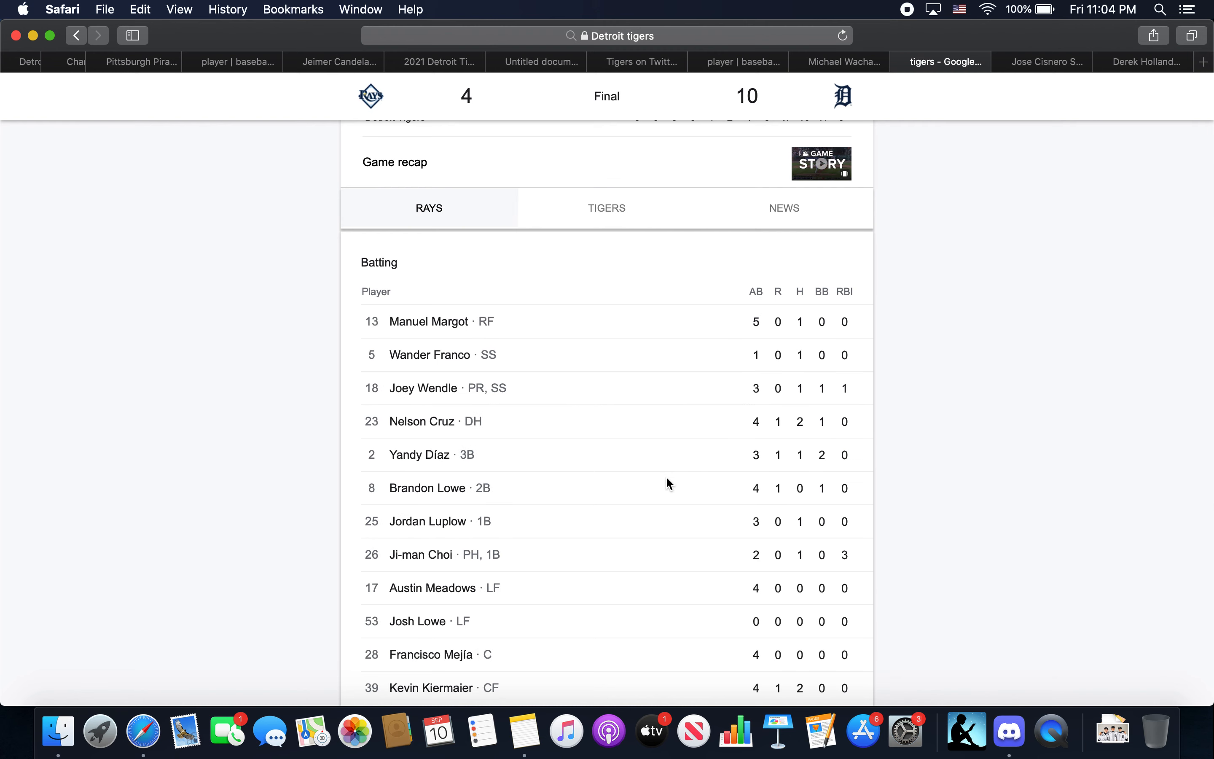
scroll(down, 3)
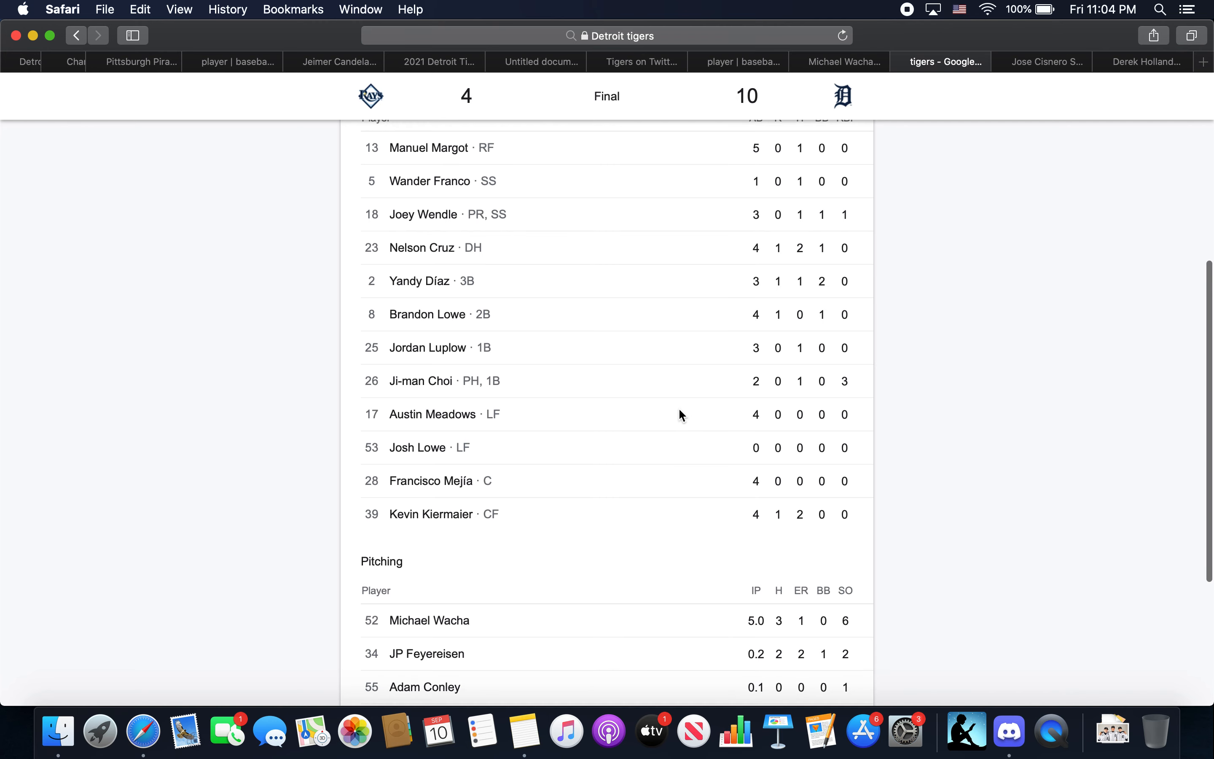
Review the Rays pitching lines, Michael Wacha through Shawn Armstrong, then scroll back up.
scroll(down, 3)
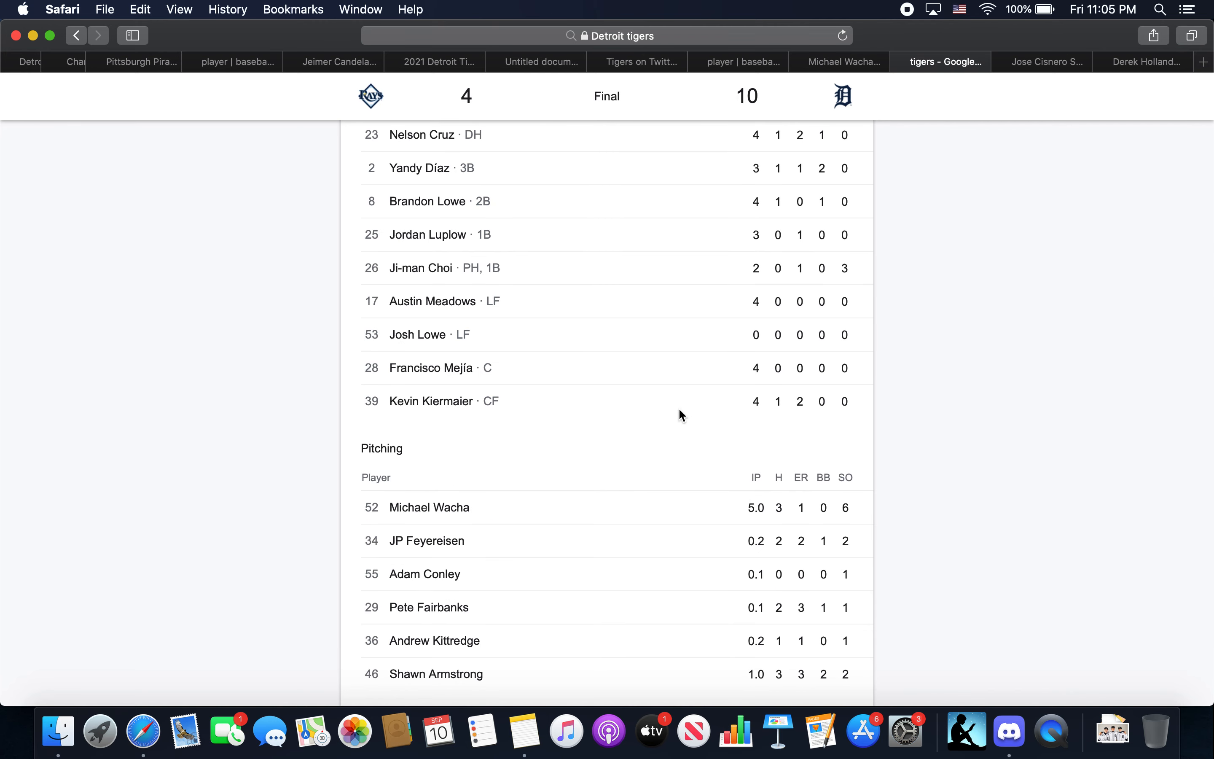
mouse_move(465, 608)
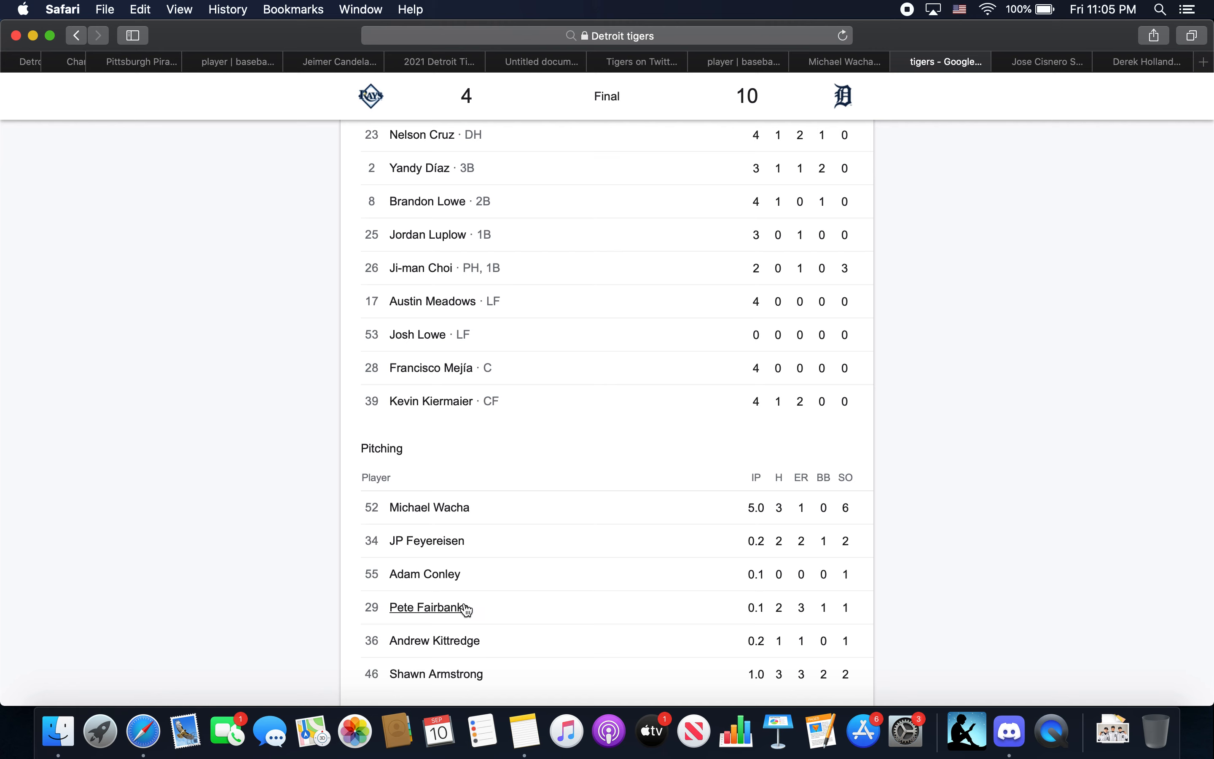
mouse_move(407, 550)
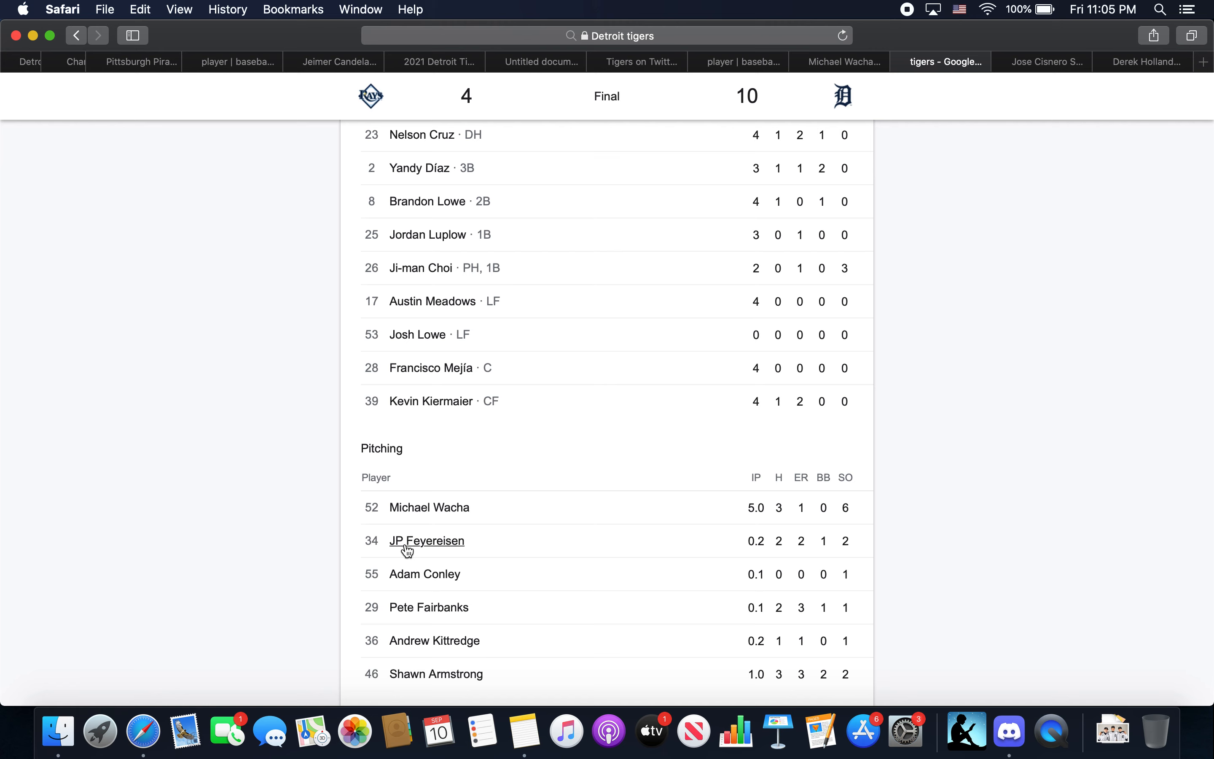
mouse_move(584, 503)
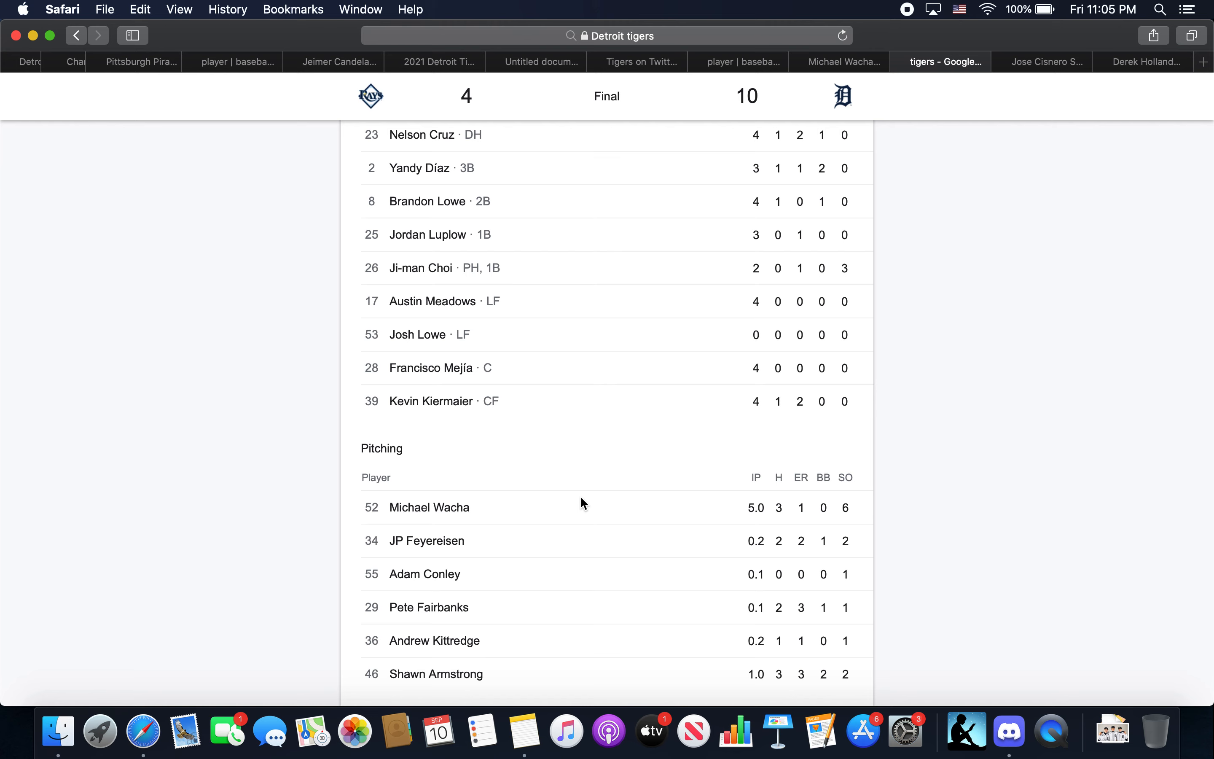
mouse_move(500, 606)
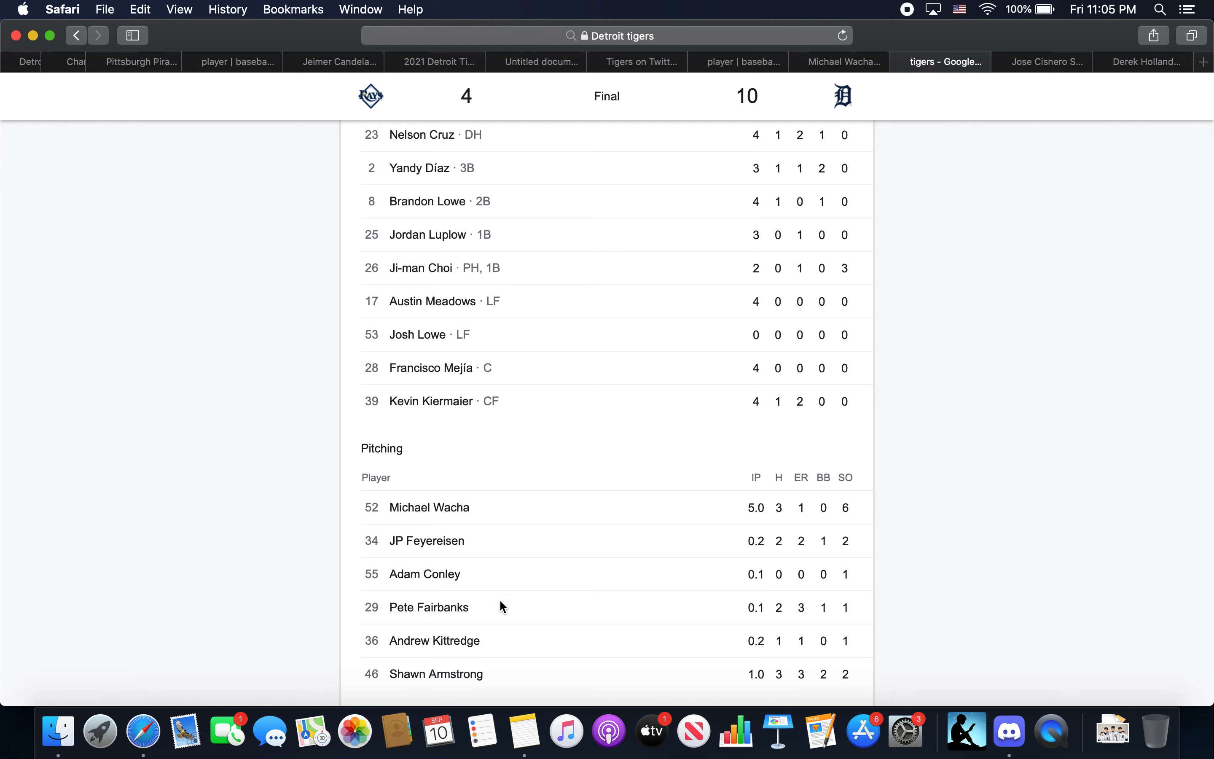
mouse_move(444, 658)
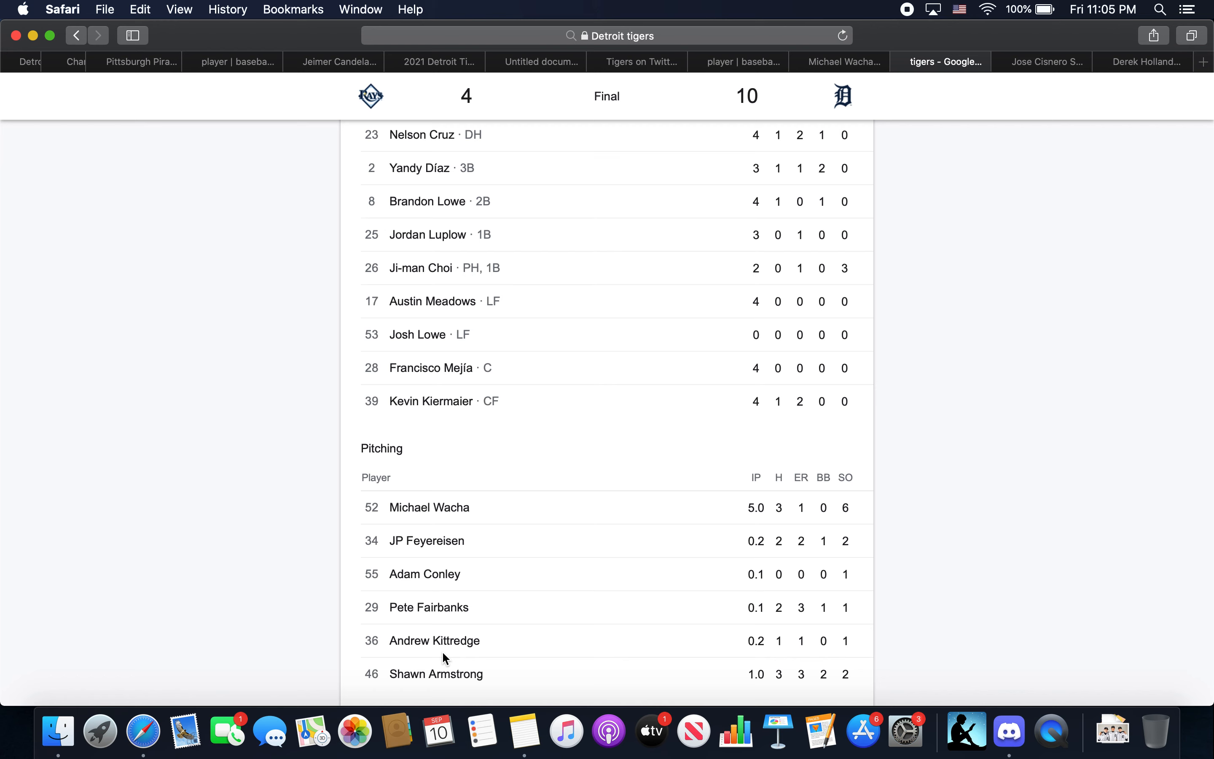
mouse_move(435, 674)
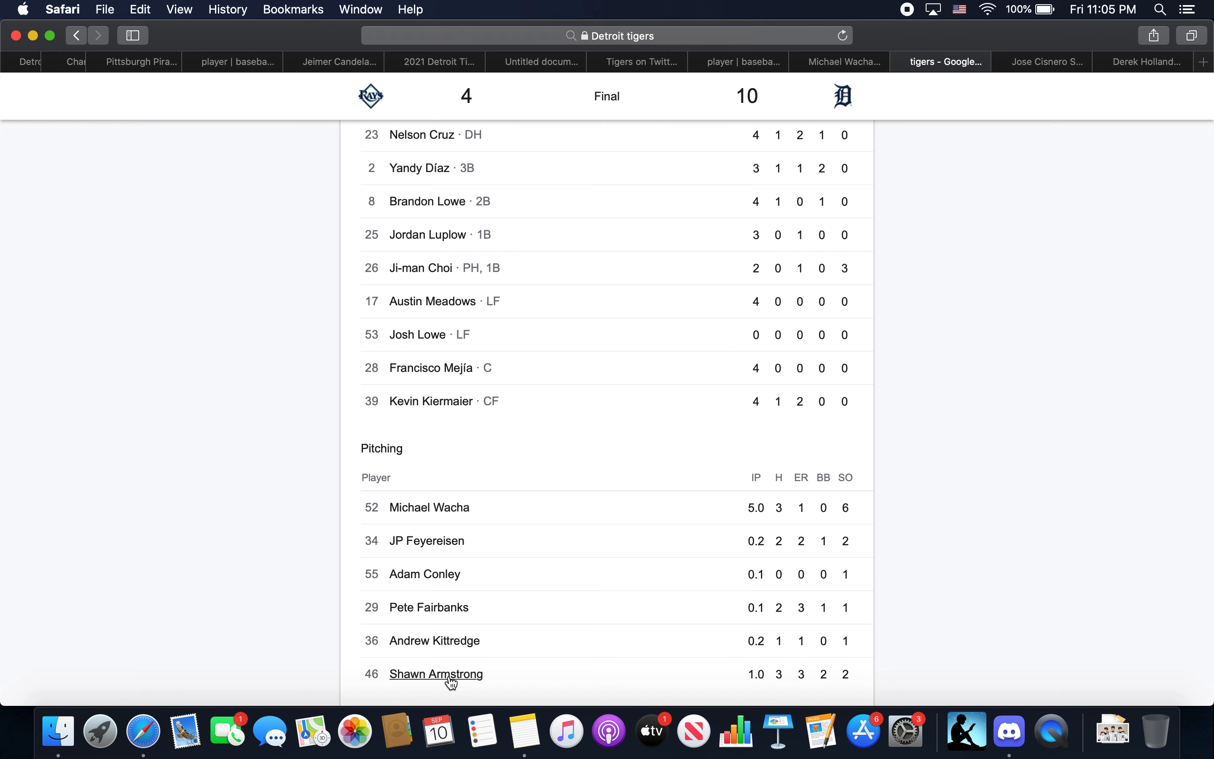
scroll(up, 3)
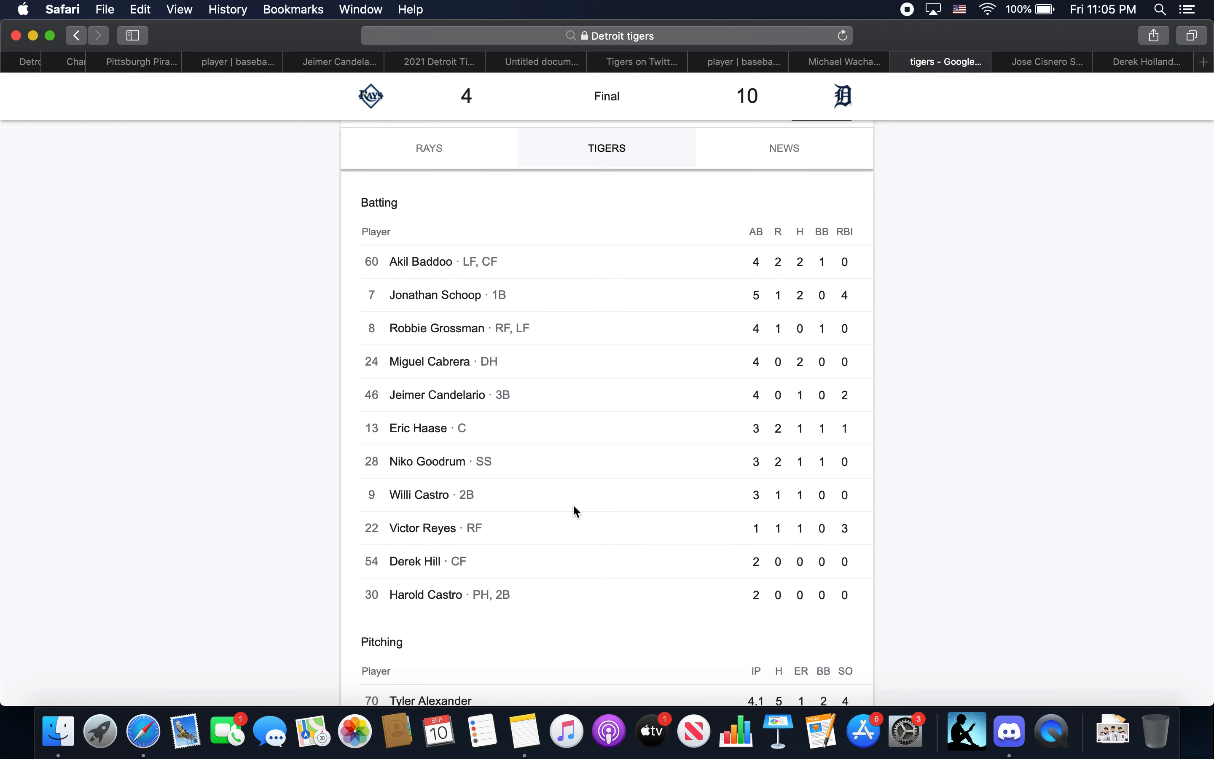
Bring the full Rays 4–Tigers 10 game header with inning-by-inning line score into view.
scroll(down, 3)
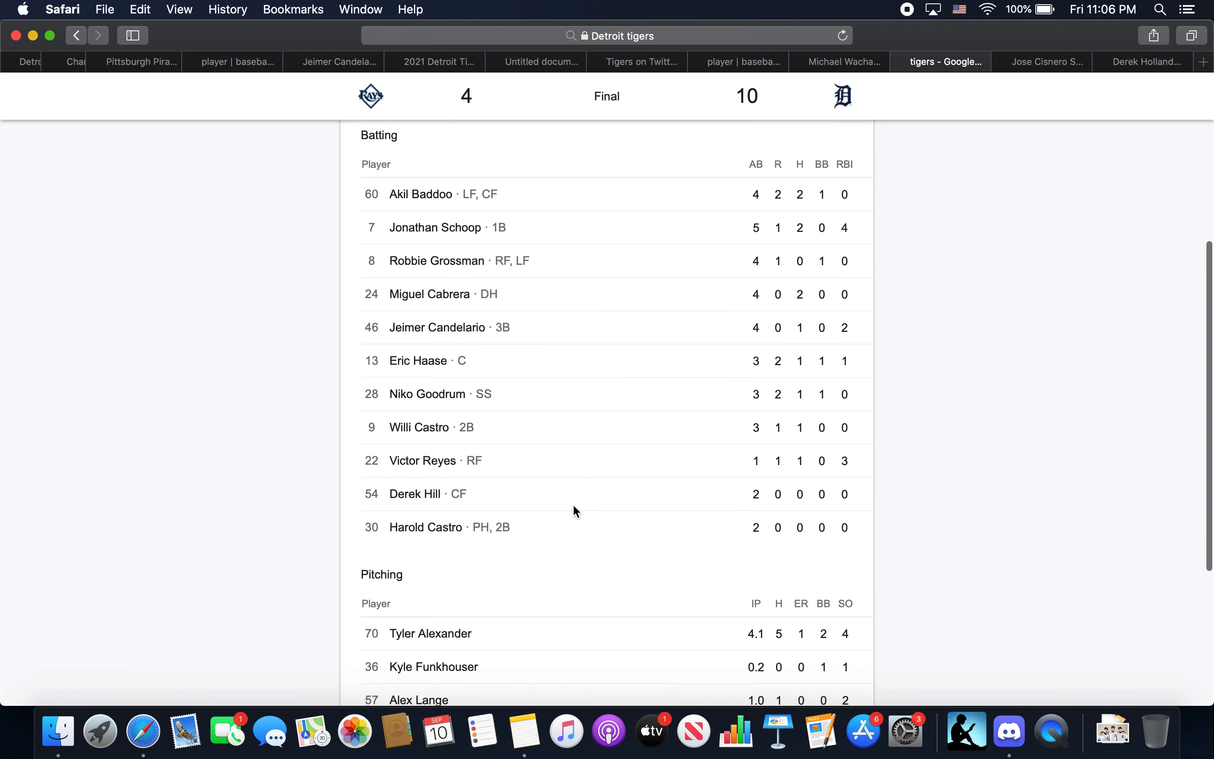
scroll(up, 3)
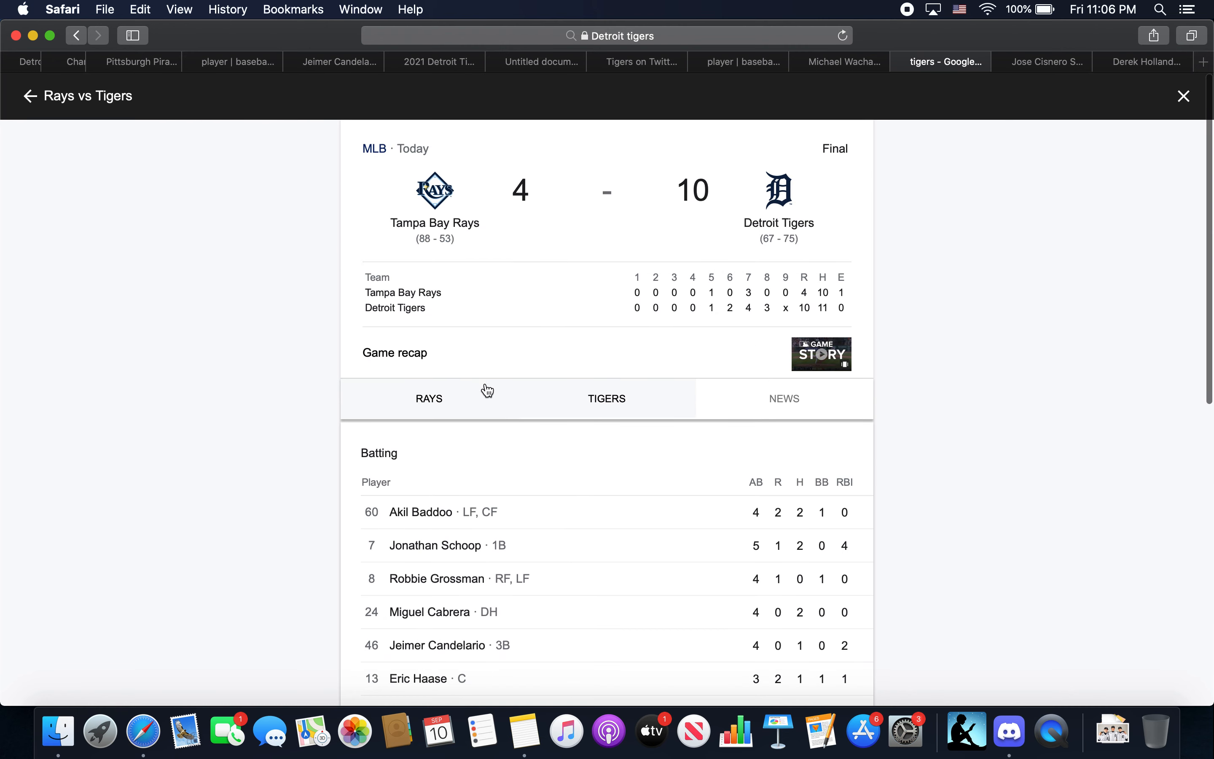
mouse_move(484, 399)
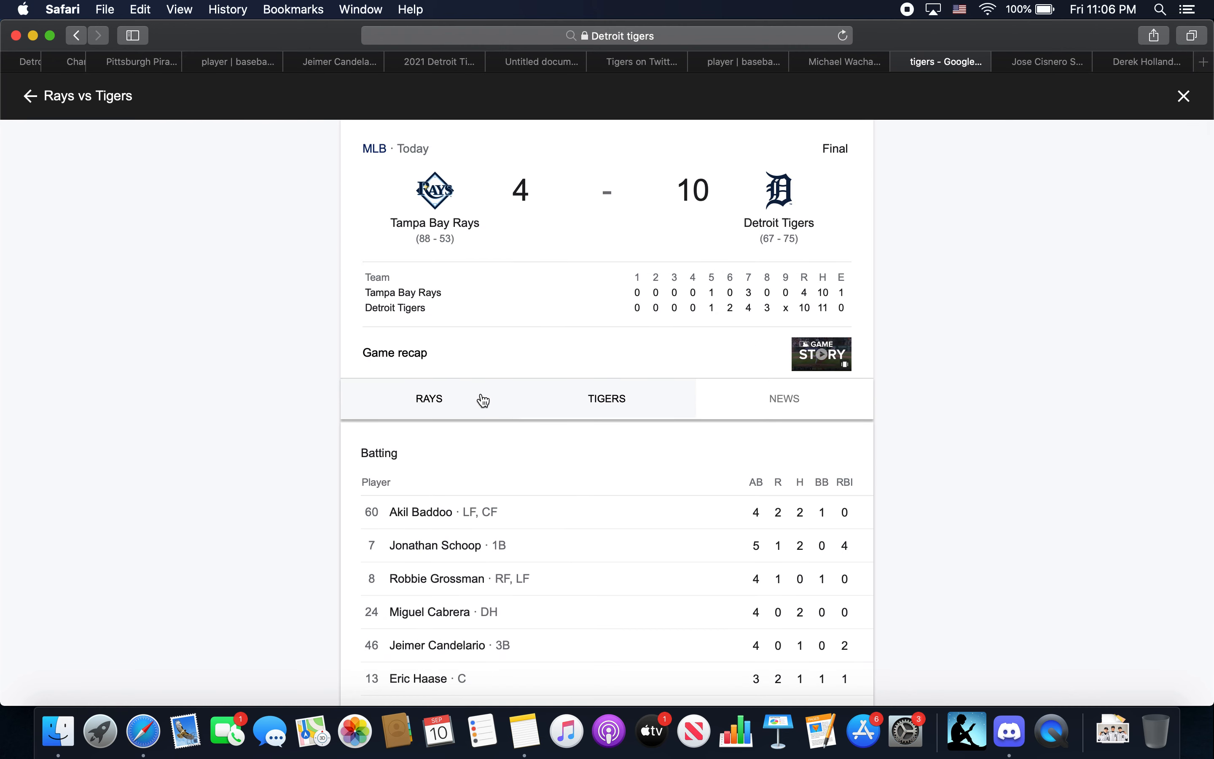